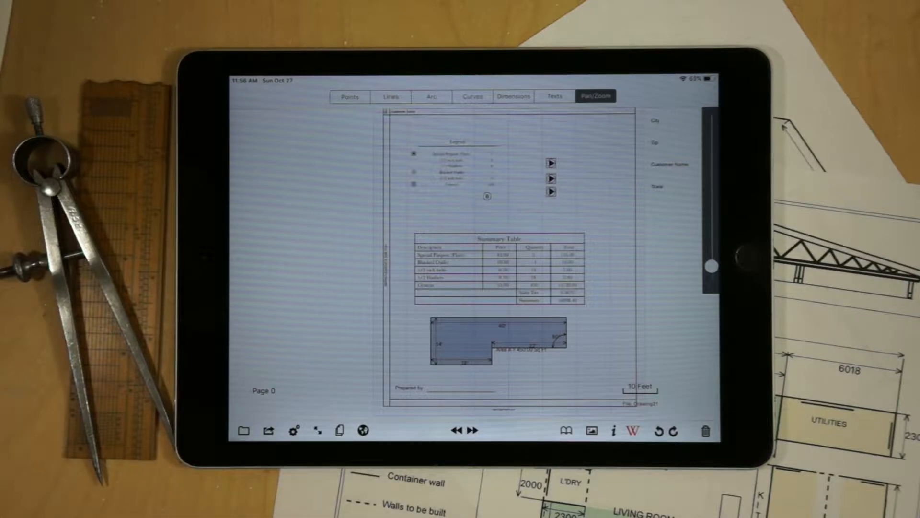
Begin a new drawing from the form template and reach the symbol library.
{"action": "left_click", "coordinate": [244, 431]}
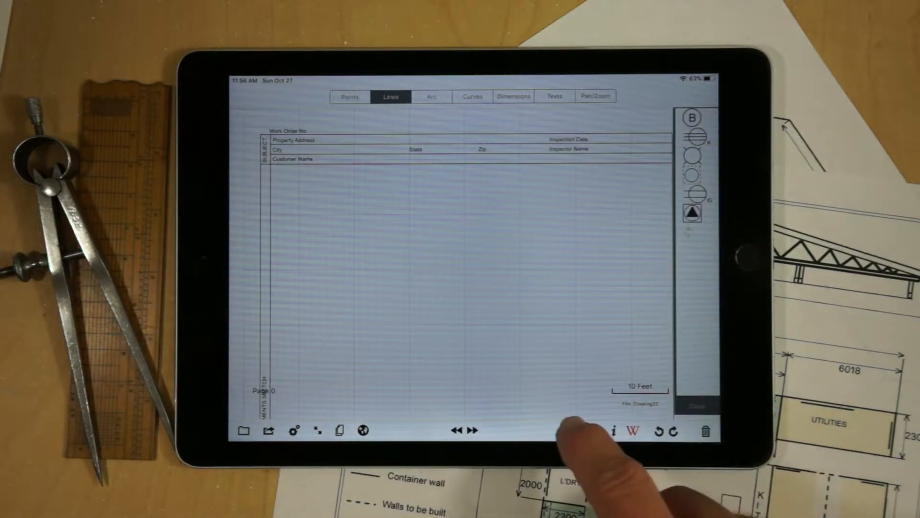
{"action": "left_click", "coordinate": [566, 432]}
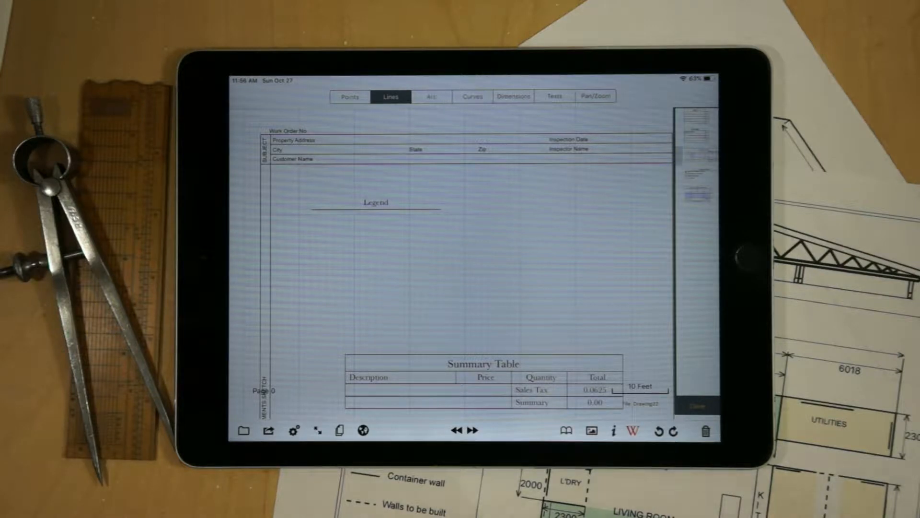
{"action": "left_click", "coordinate": [591, 430]}
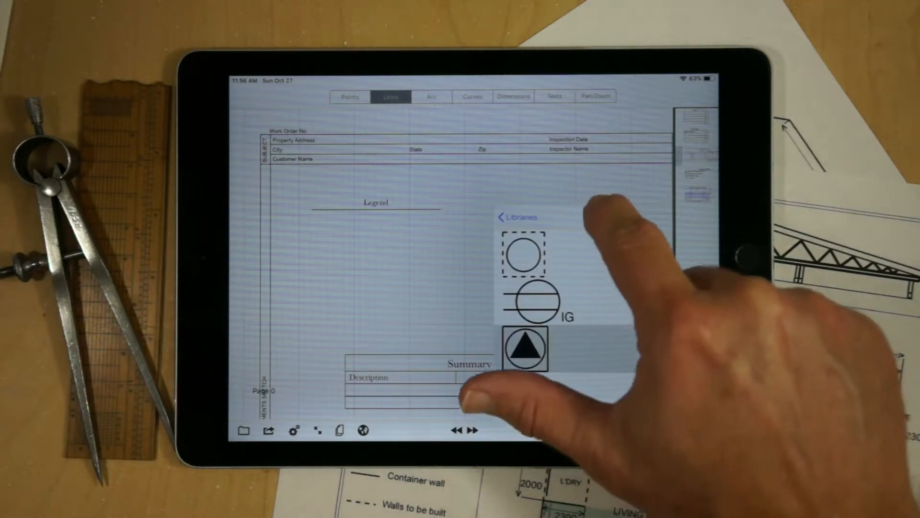
View a library symbol's components, listing 1/2 inch bolts and 1/2 Washers.
{"action": "left_click", "coordinate": [526, 349]}
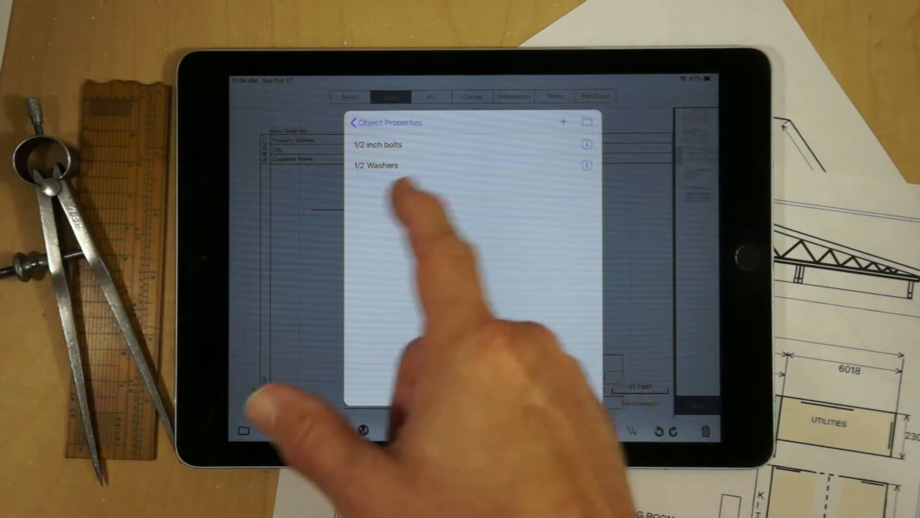
Check 1/2 inch bolts at quantity 4 and cost 0.50 and save it.
{"action": "left_click", "coordinate": [587, 144]}
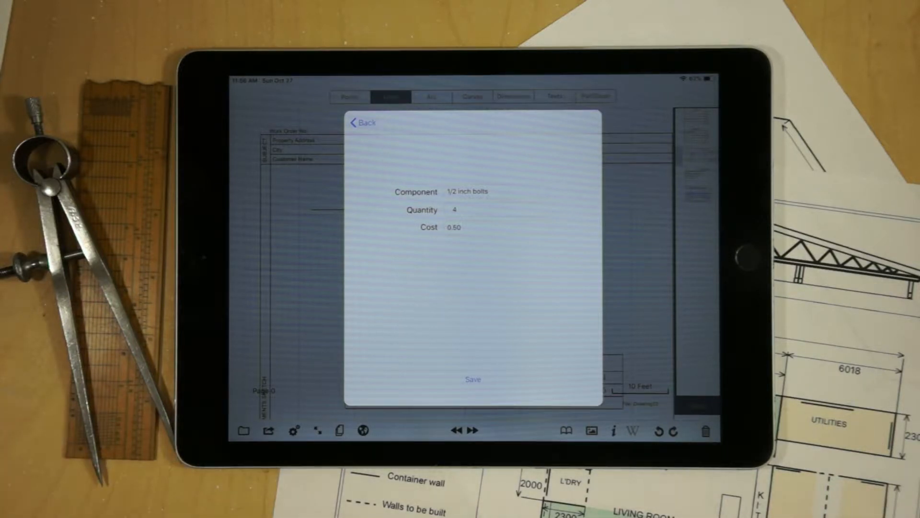
{"action": "left_click", "coordinate": [362, 123]}
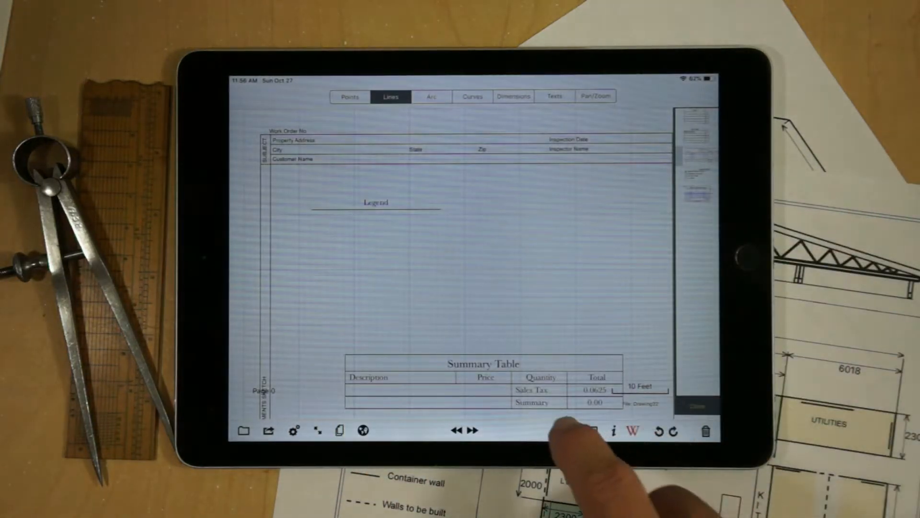
{"action": "left_click", "coordinate": [565, 432]}
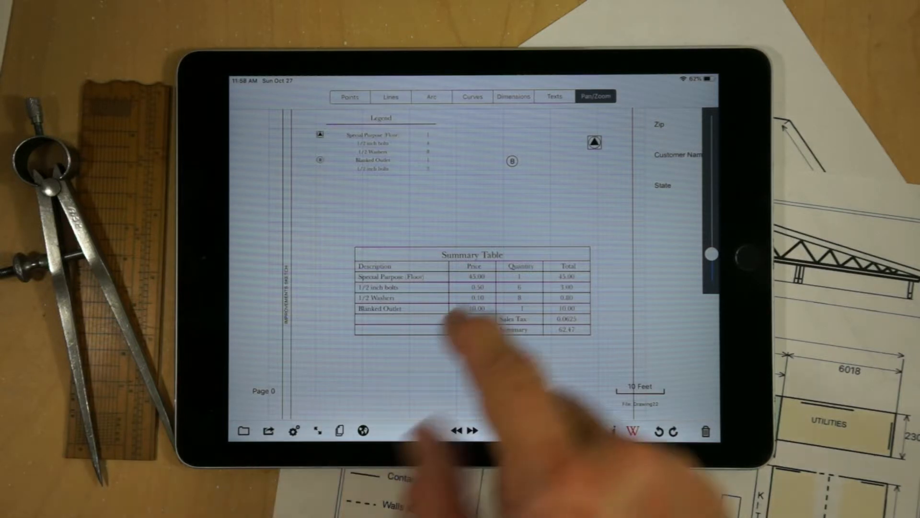
Outline a 248 sq ft area and reach the fill patterns to apply Cement.
{"action": "left_click", "coordinate": [390, 96]}
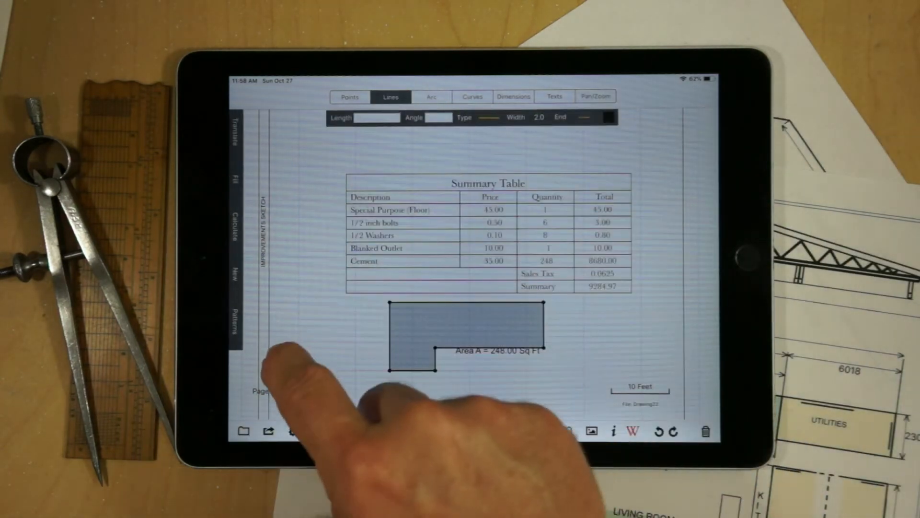
{"action": "left_click", "coordinate": [231, 322]}
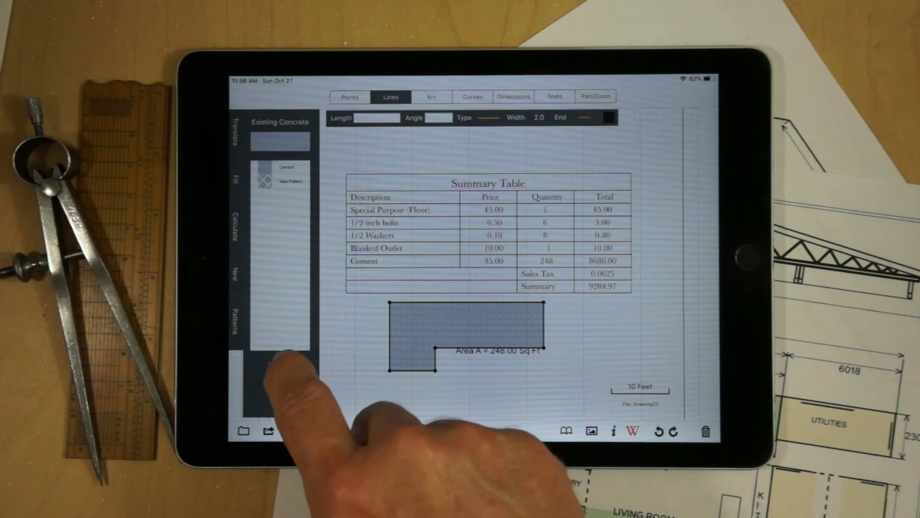